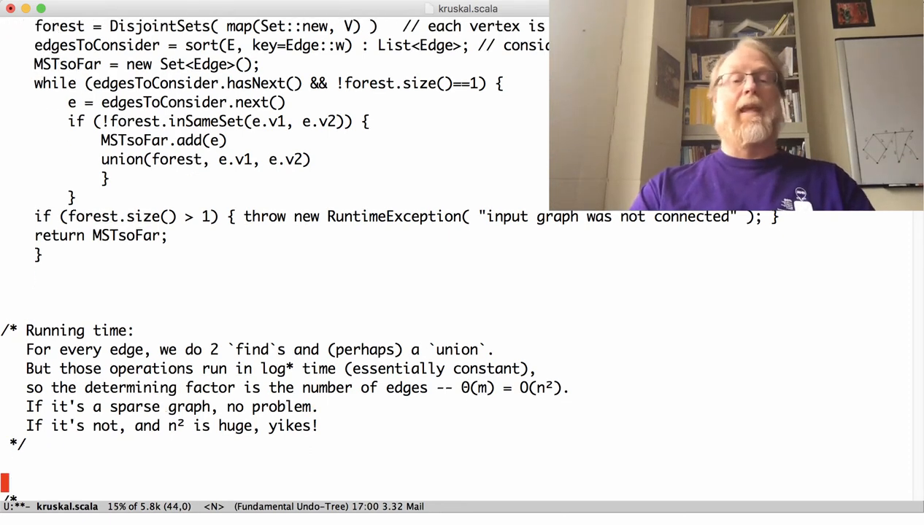
Scroll down past the Running time comment to reveal the Correctness proof's opening
{"action": "scroll", "scroll_direction": "down", "scroll_amount": 3}
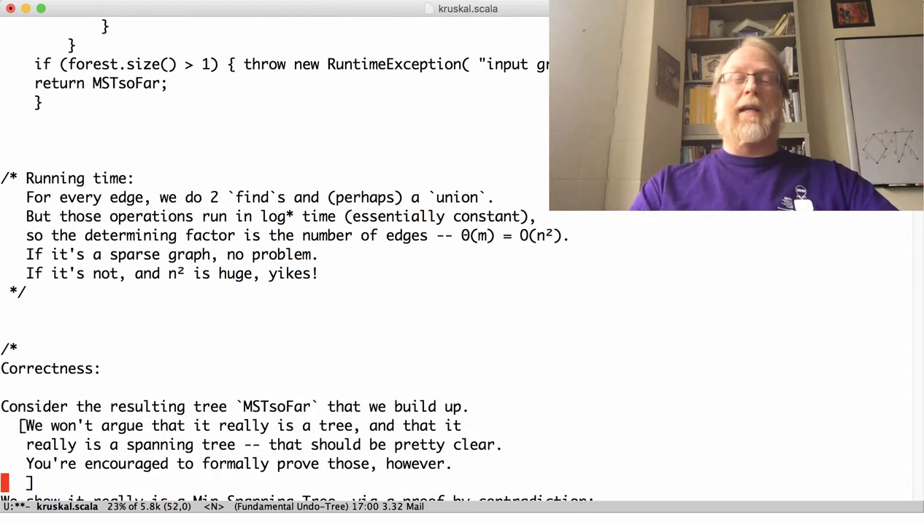
{"action": "scroll", "scroll_direction": "down", "scroll_amount": 3}
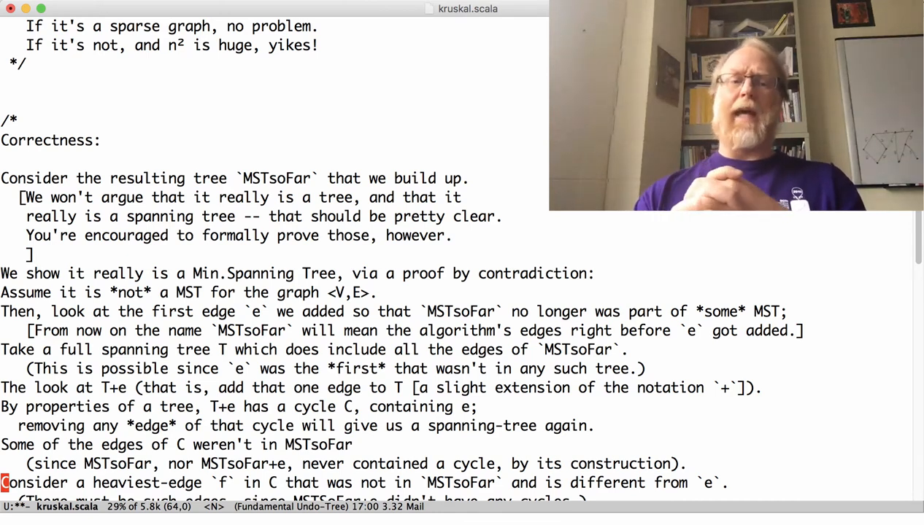
Bring the /* Correctness: line to the window top and save kruskal.scala
{"action": "scroll", "scroll_direction": "down", "scroll_amount": 3}
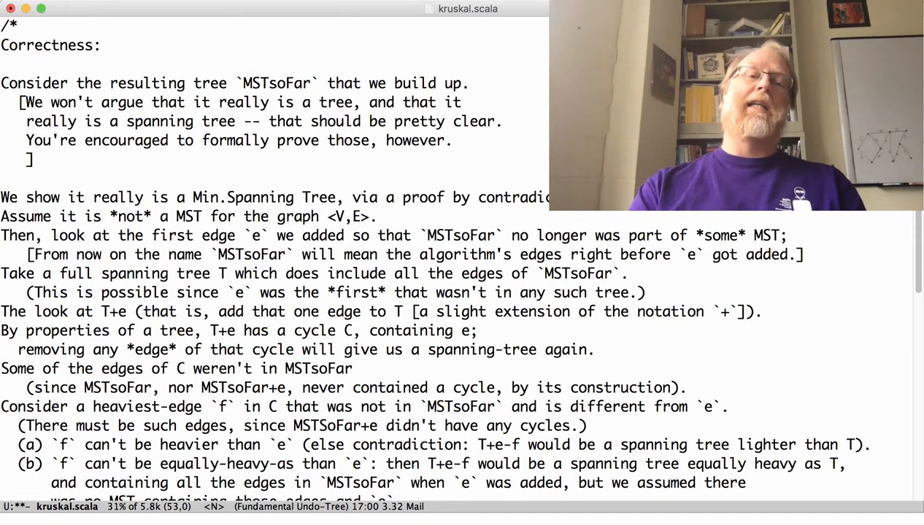
{"action": "key", "text": "cmd+s"}
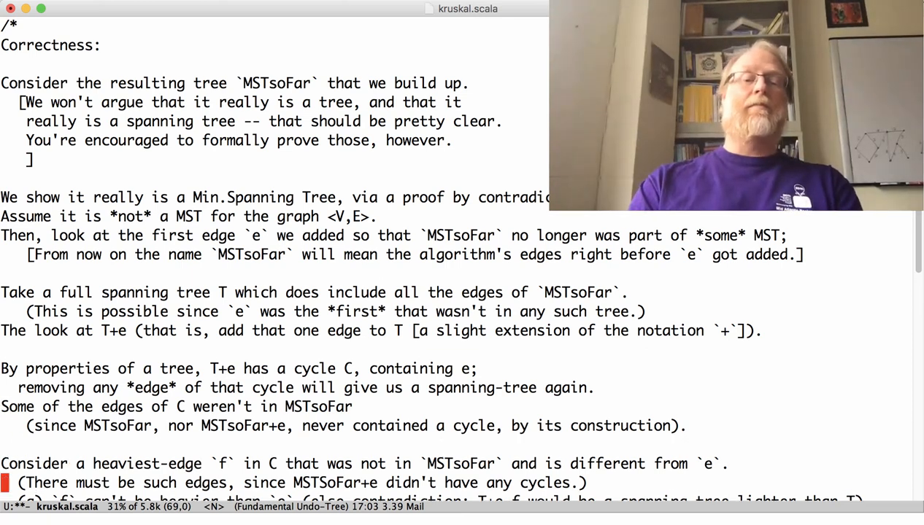
{"action": "scroll", "scroll_direction": "down", "scroll_amount": 3}
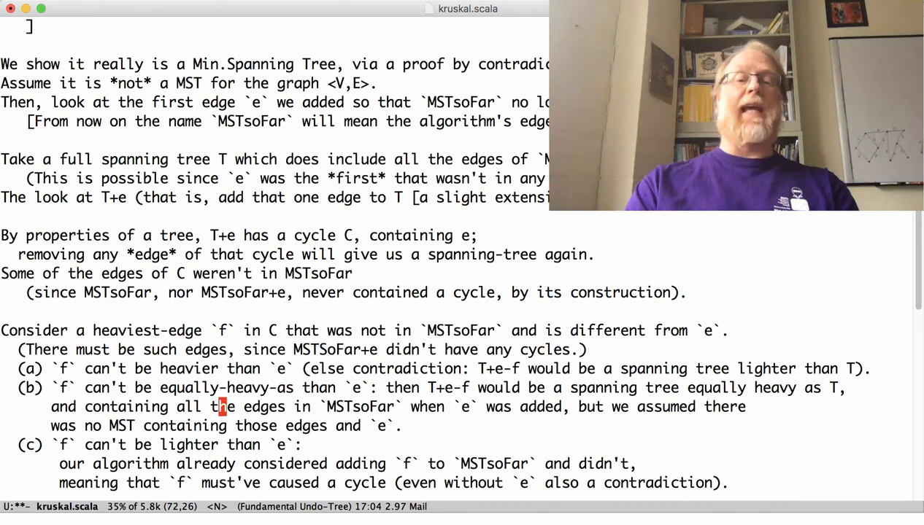
Scroll from the proof's conclusion down to the Prim's algorithm and clustering comments
{"action": "scroll", "scroll_direction": "down", "scroll_amount": 3}
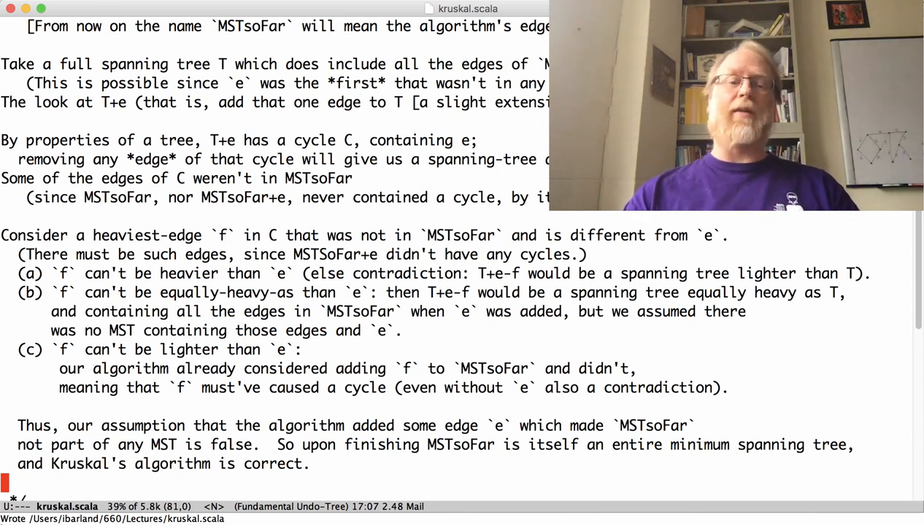
{"action": "scroll", "scroll_direction": "down", "scroll_amount": 3}
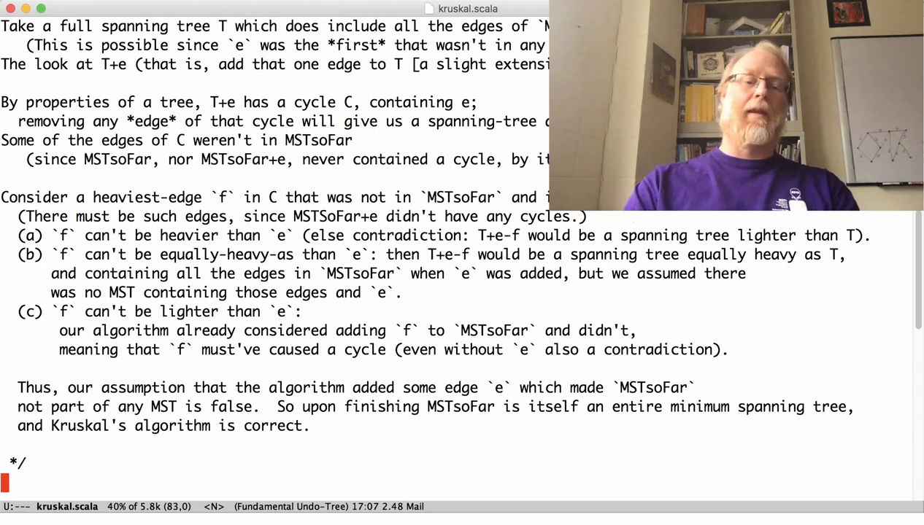
{"action": "scroll", "scroll_direction": "down", "scroll_amount": 3}
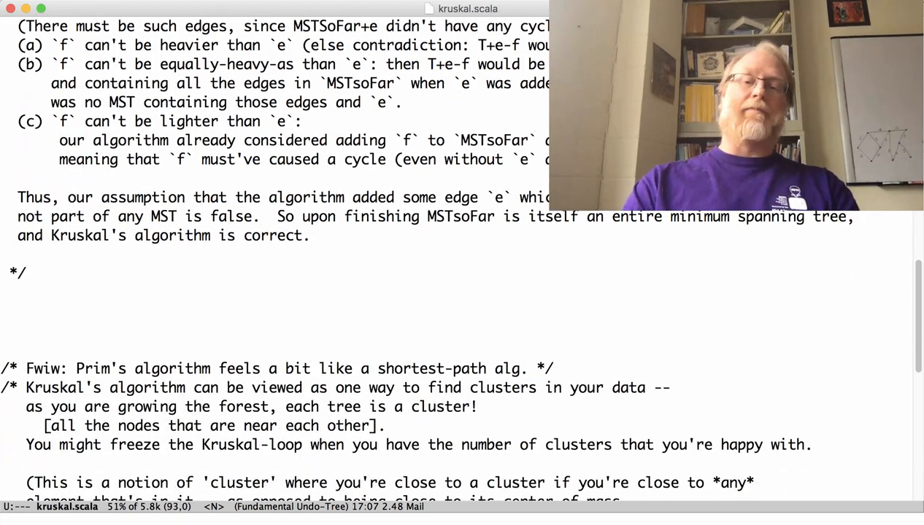
{"action": "scroll", "scroll_direction": "down", "scroll_amount": 3}
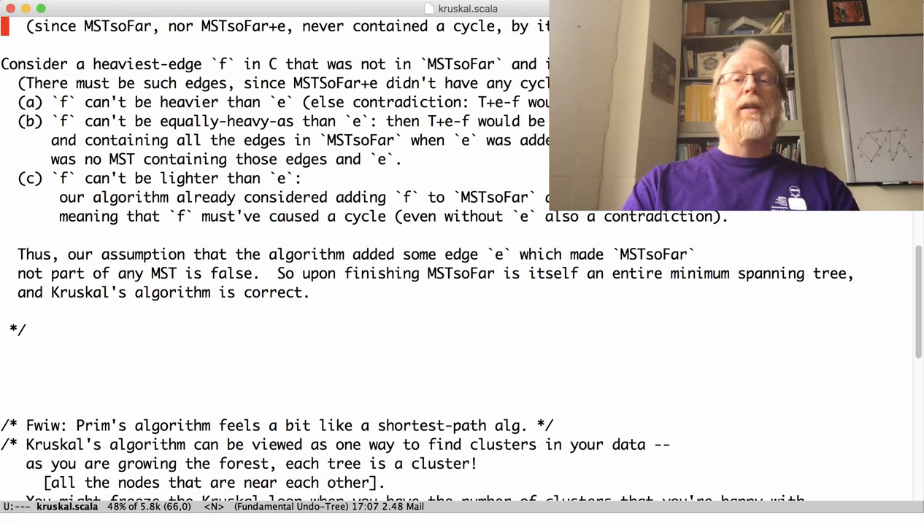